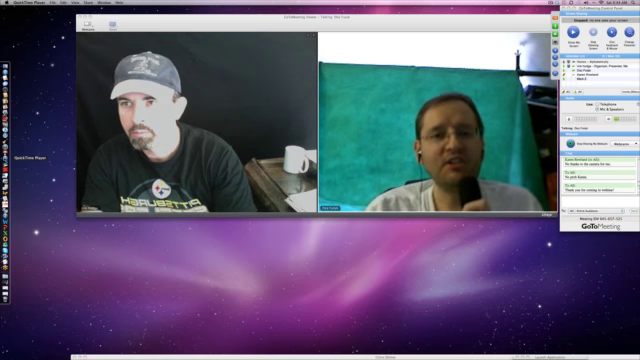
click(30, 8)
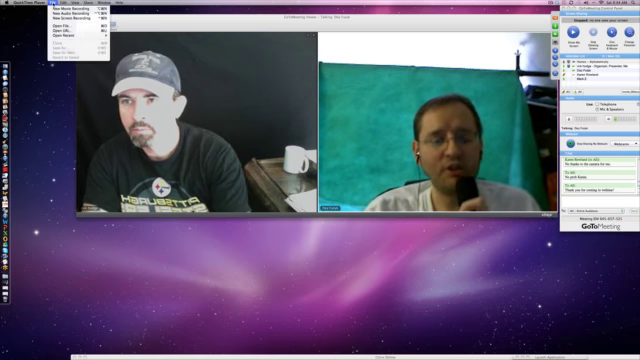